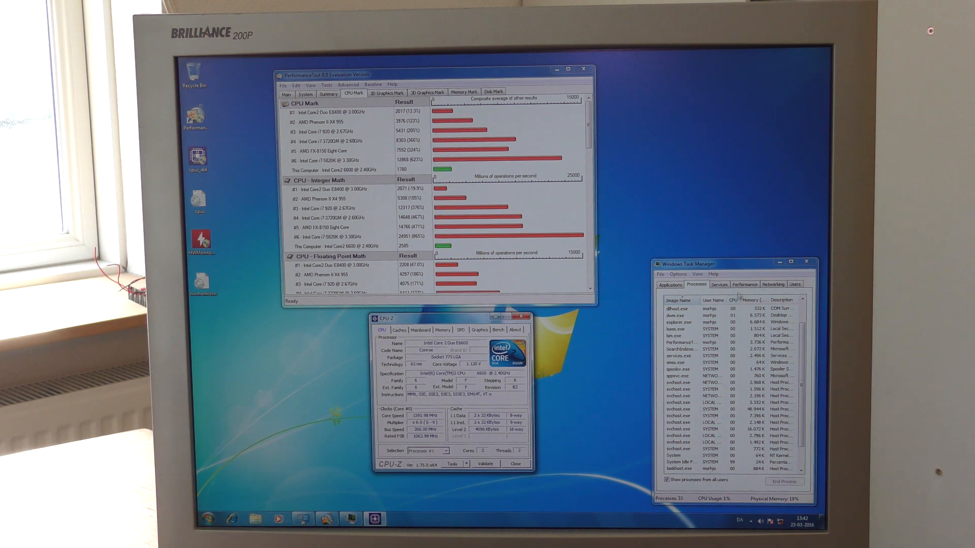
# - Check the Windows Experience Index base score of 3.5, then close that page and Task Manager
pyautogui.click(743, 257)
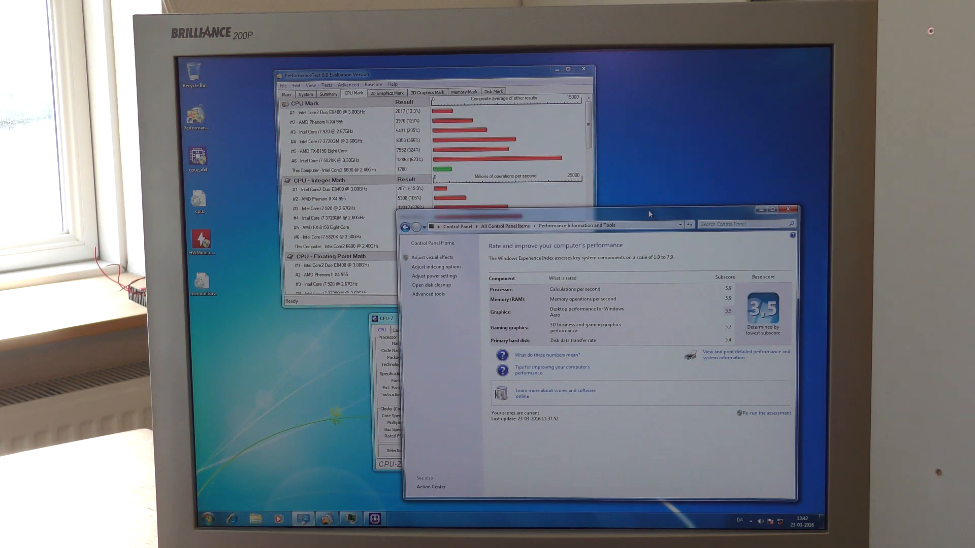
pyautogui.moveTo(552, 334)
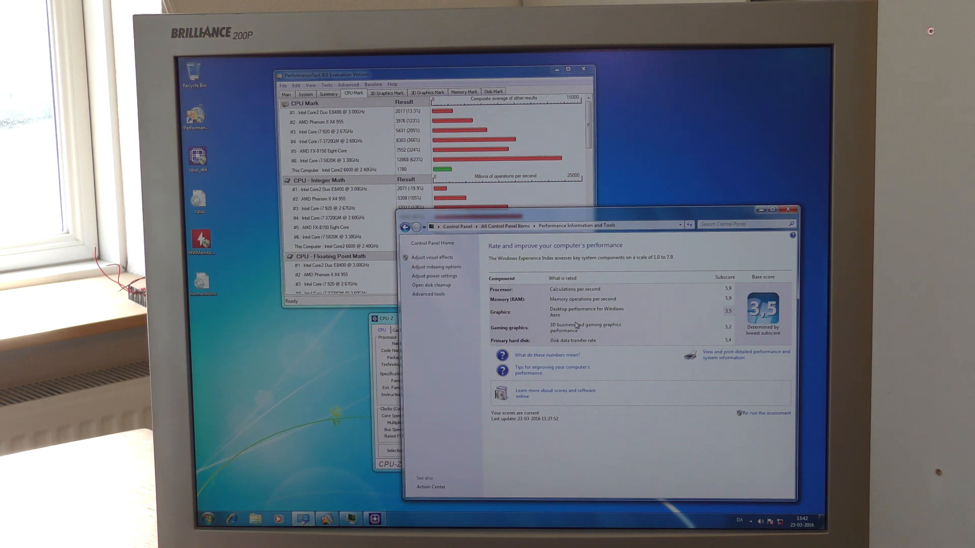
pyautogui.moveTo(663, 319)
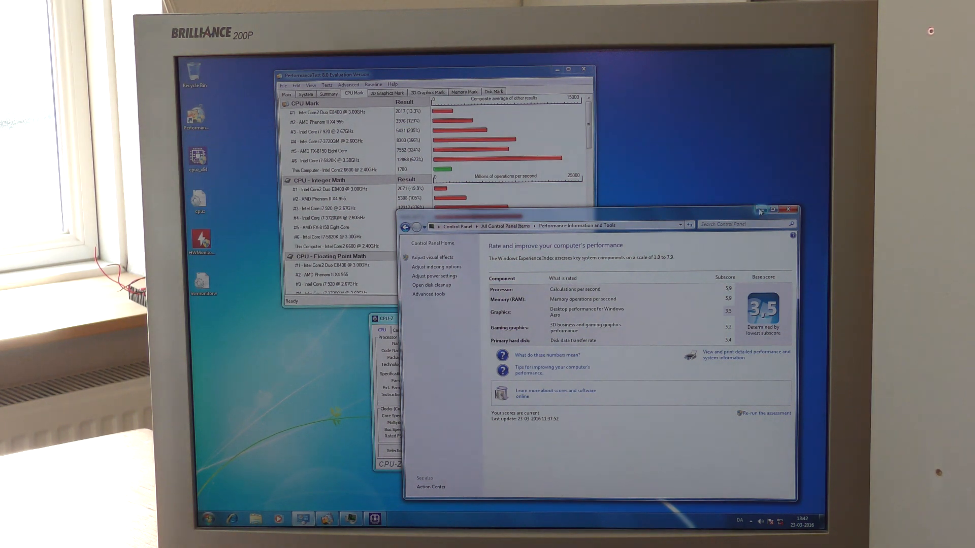
pyautogui.click(787, 210)
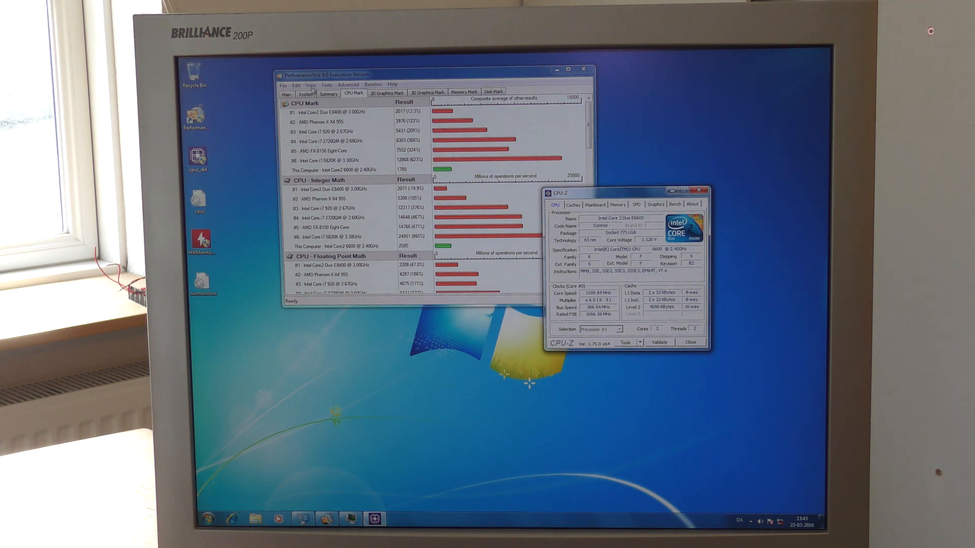
# - Launch PerformanceTest's full CPU benchmark suite via Tests > CPU > All
pyautogui.click(327, 85)
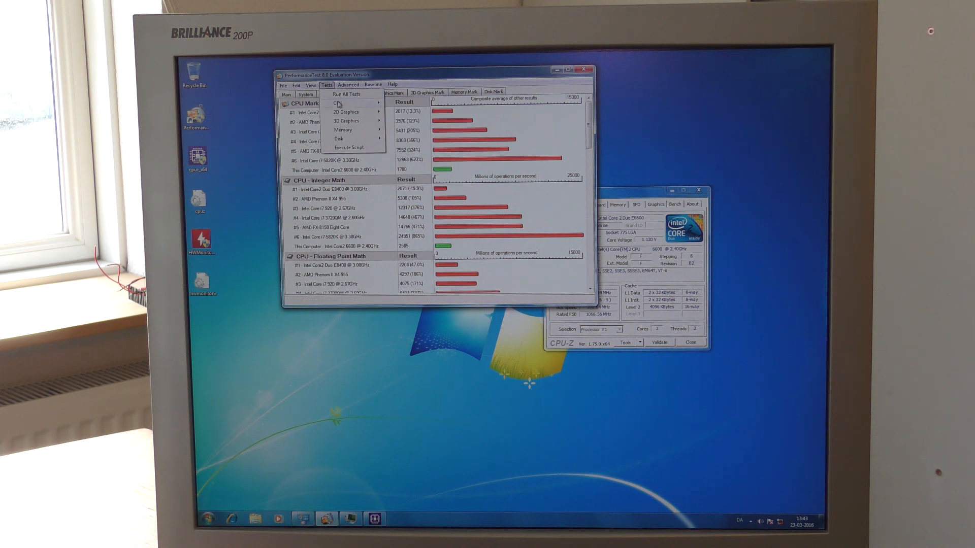
pyautogui.click(338, 103)
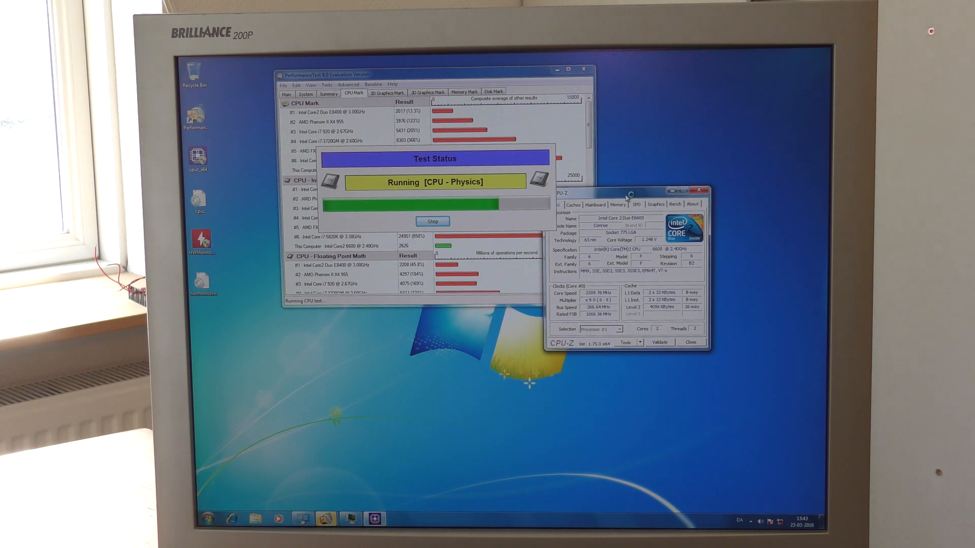
pyautogui.click(616, 204)
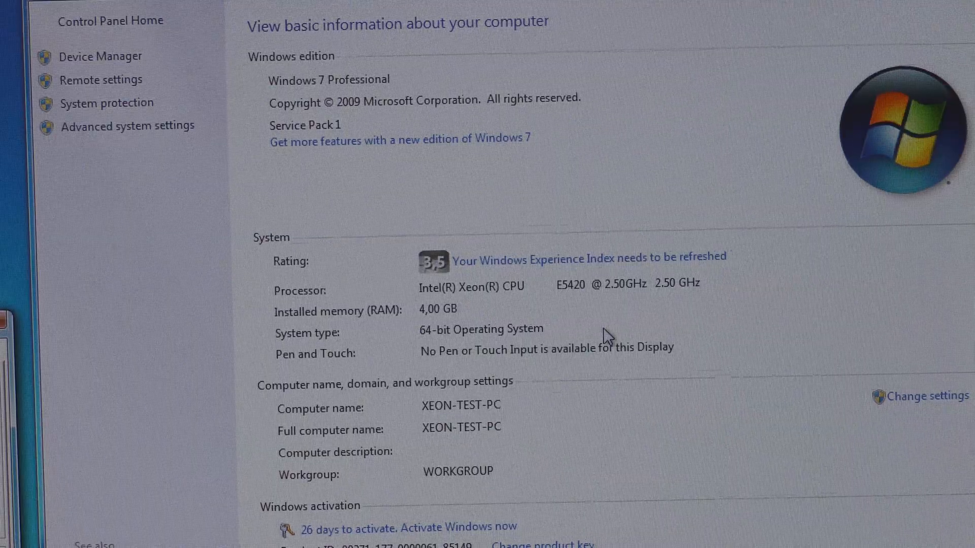
pyautogui.moveTo(507, 309)
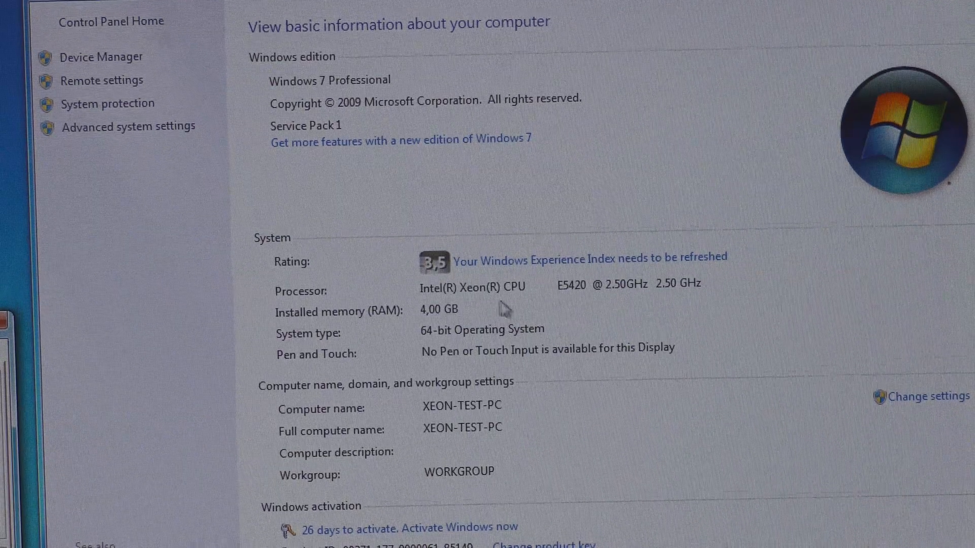
pyautogui.moveTo(472, 299)
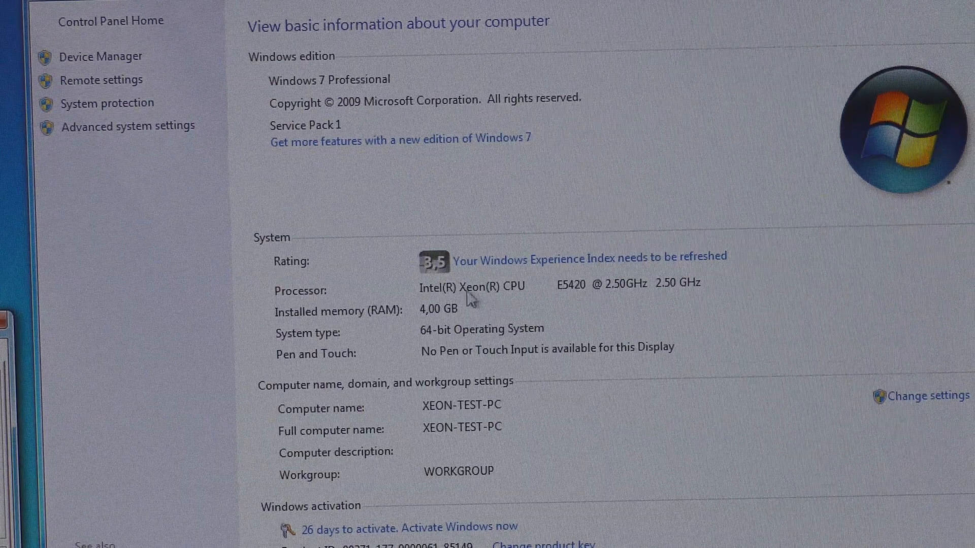
pyautogui.moveTo(572, 295)
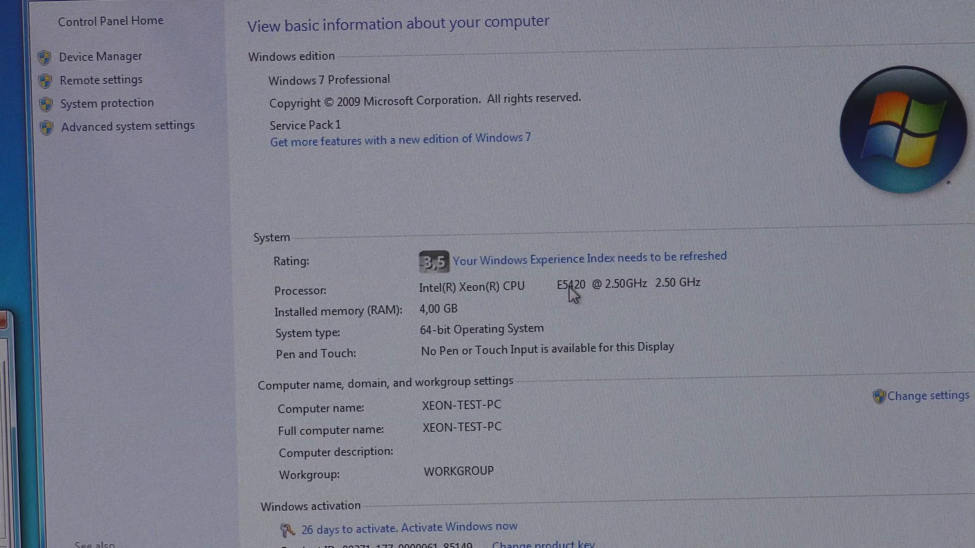
pyautogui.moveTo(592, 300)
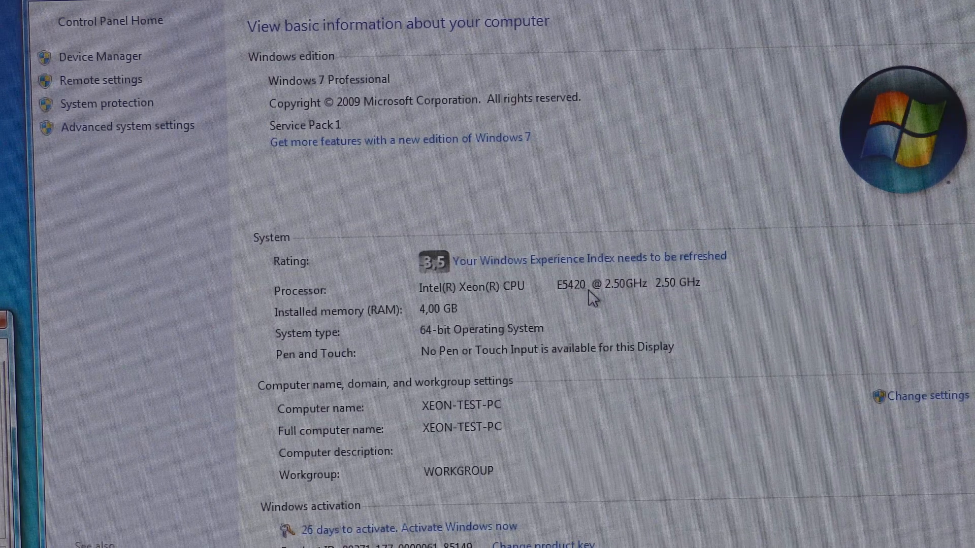
pyautogui.moveTo(631, 299)
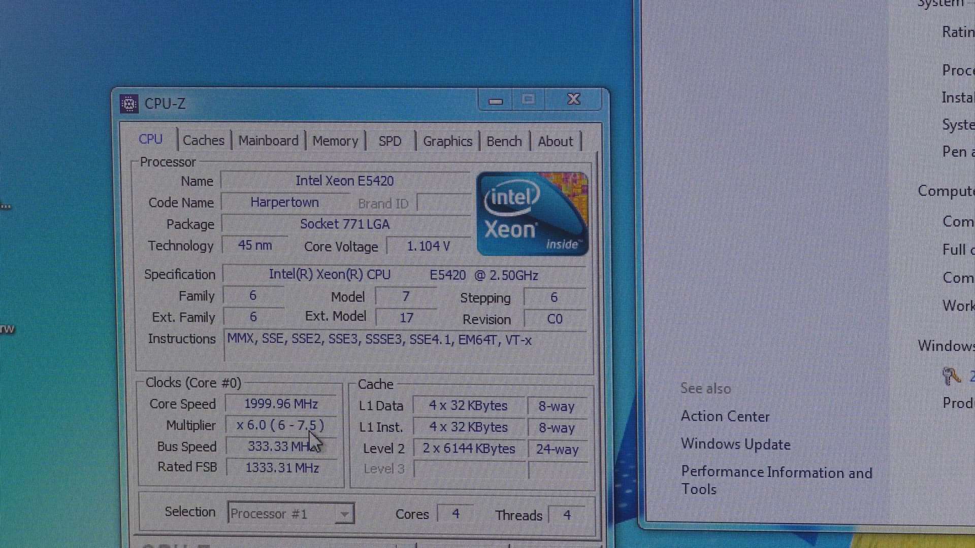
pyautogui.moveTo(276, 469)
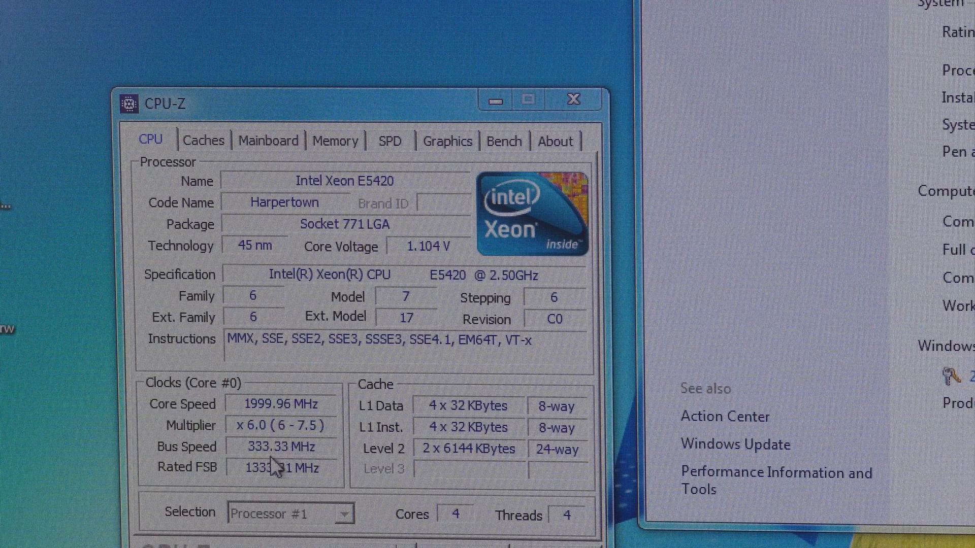
pyautogui.moveTo(271, 465)
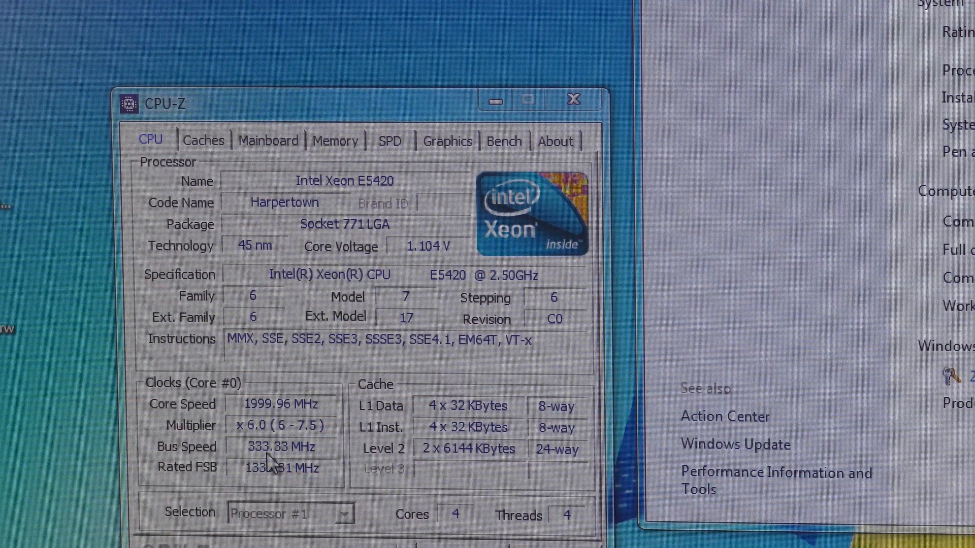
pyautogui.moveTo(261, 485)
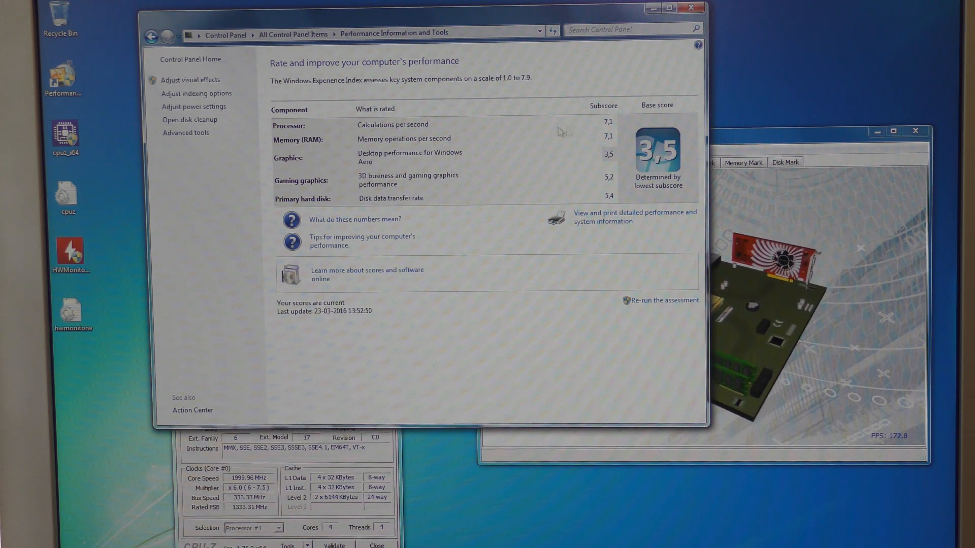
pyautogui.moveTo(612, 130)
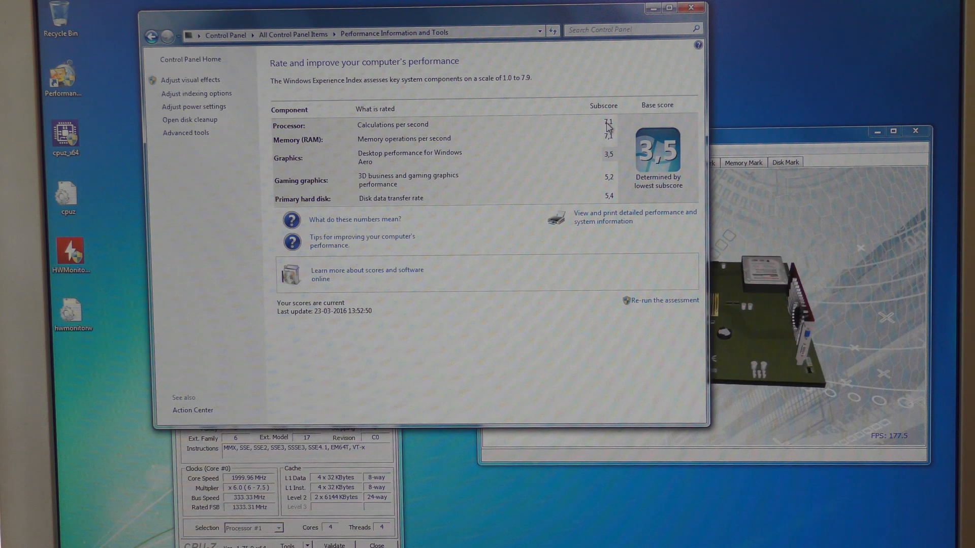
# - Close the performance page after checking the processor and memory subscores of 7.1
pyautogui.click(691, 6)
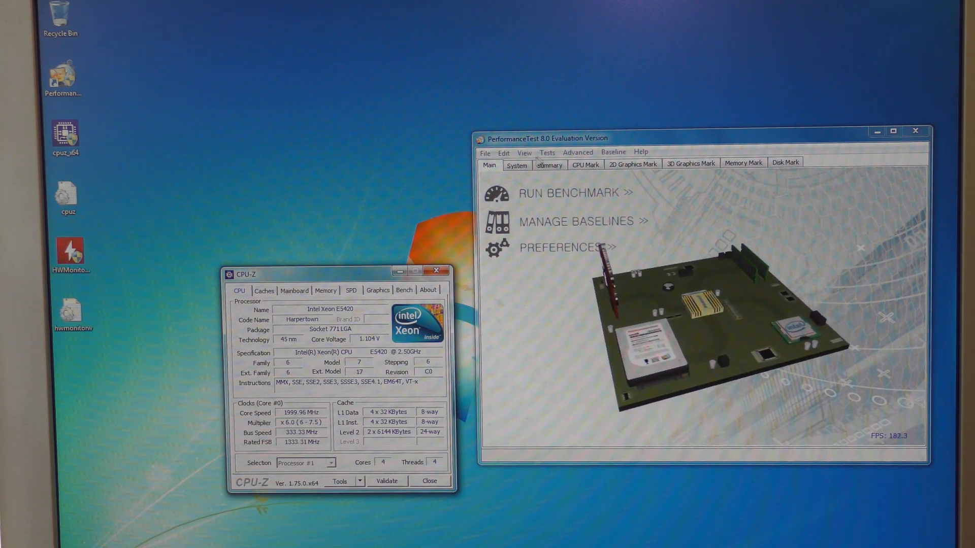
# - Run every CPU test, yielding a 3592 CPU Mark for the Xeon E5420
pyautogui.click(547, 152)
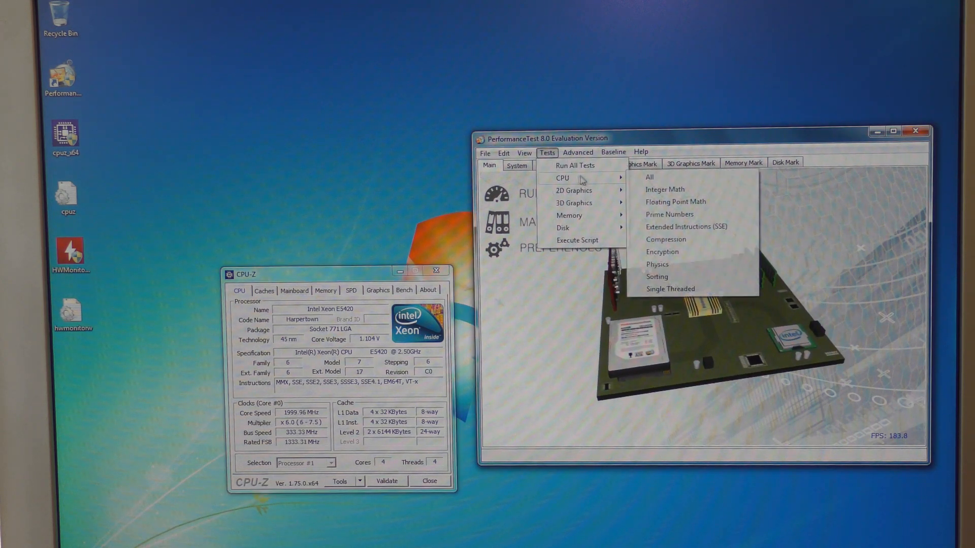
pyautogui.click(664, 189)
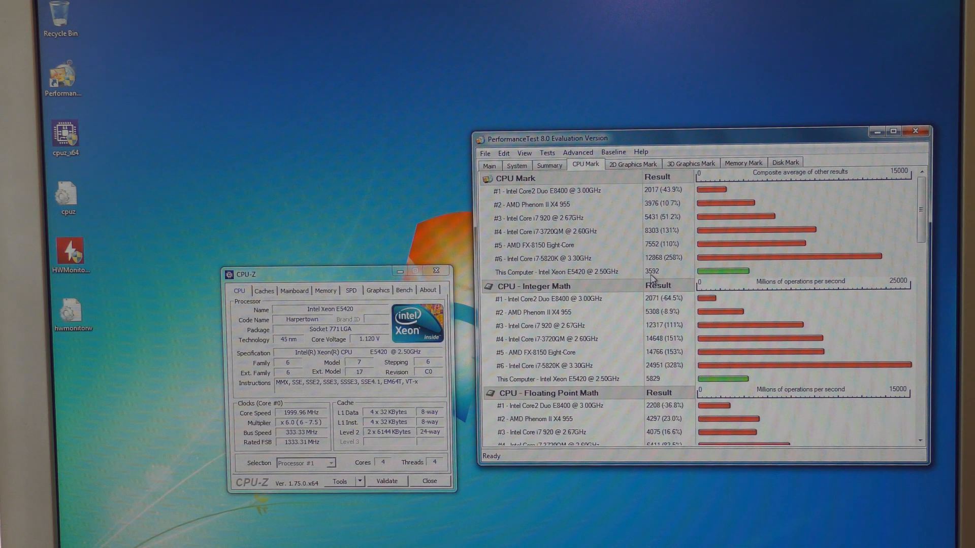
pyautogui.moveTo(654, 279)
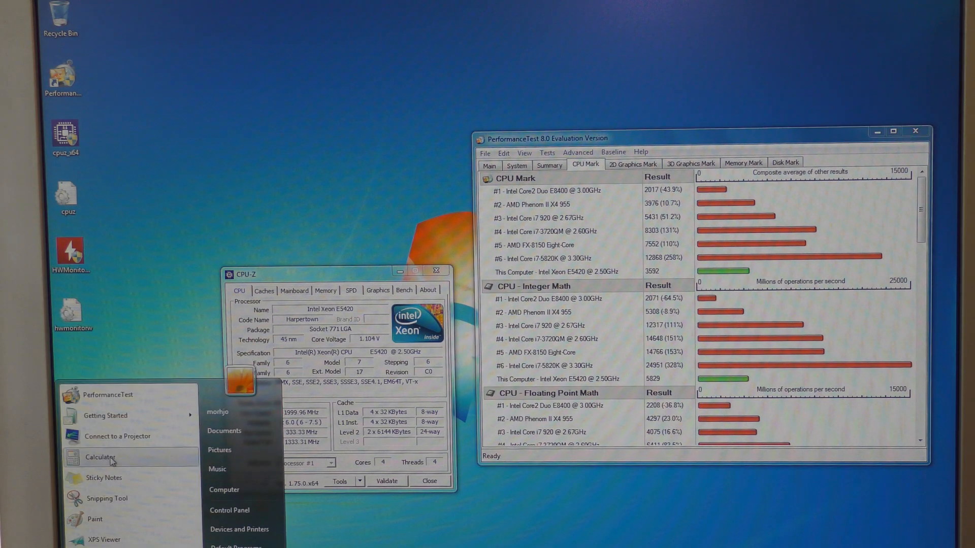
pyautogui.click(99, 458)
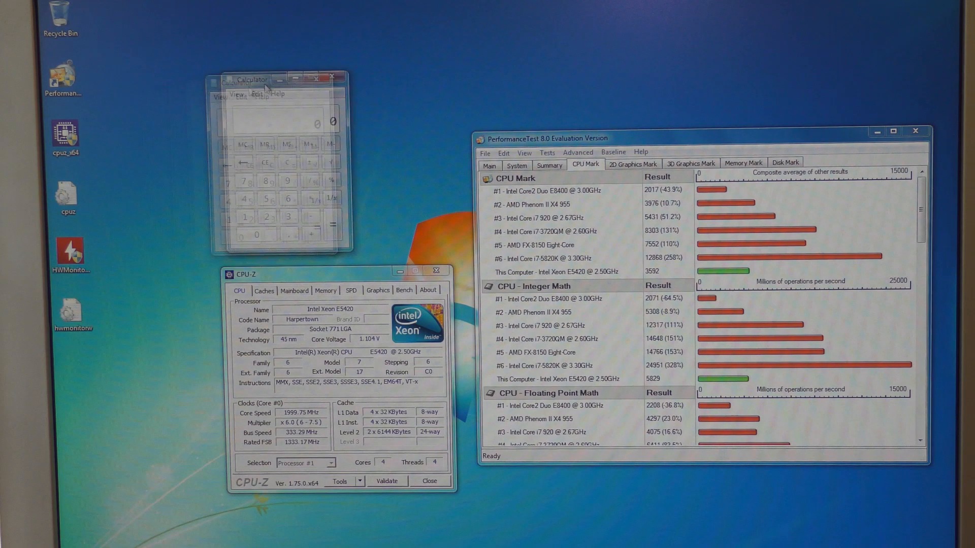
# - Work out 1797 from the 3592 CPU Mark in Calculator placed beside the results
pyautogui.moveTo(249, 80); pyautogui.dragTo(328, 86)
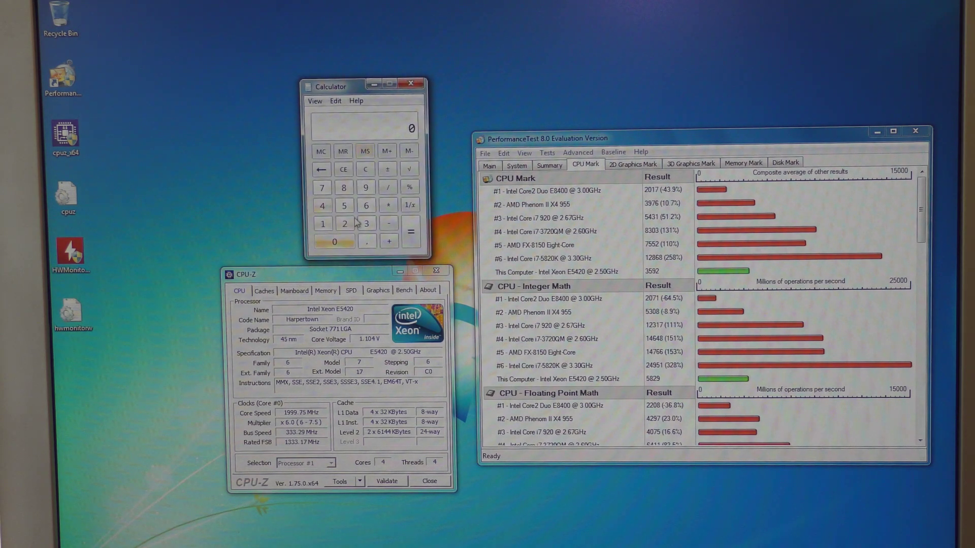
pyautogui.click(343, 205)
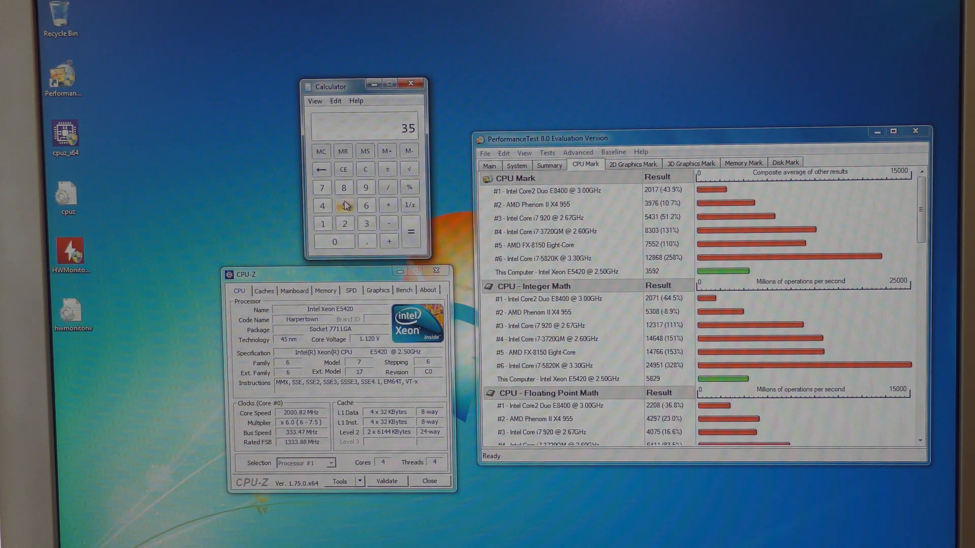
pyautogui.click(366, 187)
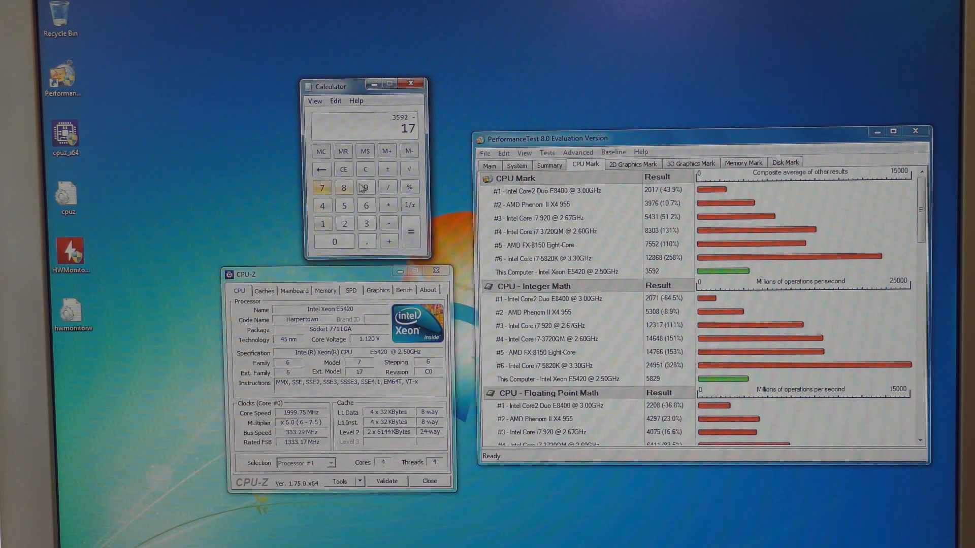
pyautogui.click(408, 241)
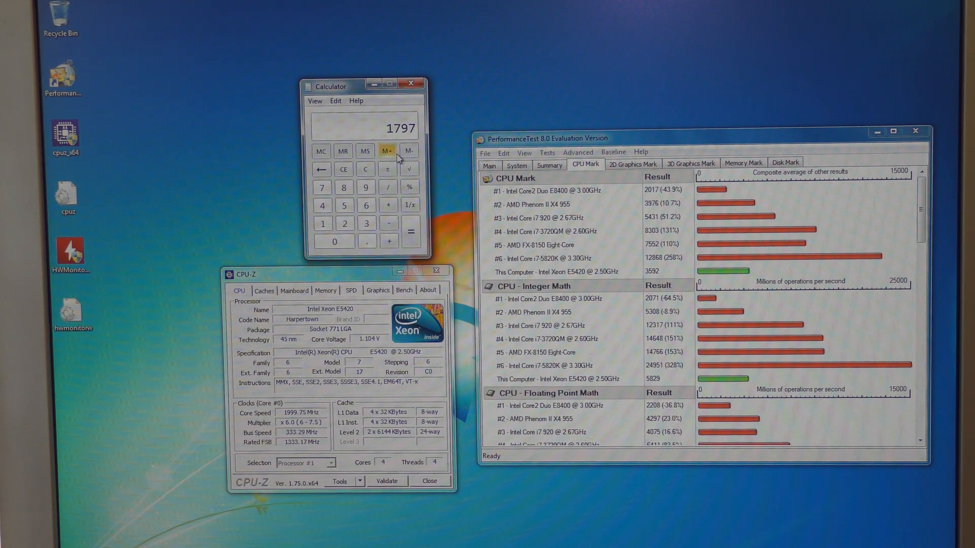
pyautogui.moveTo(332, 86); pyautogui.dragTo(357, 78)
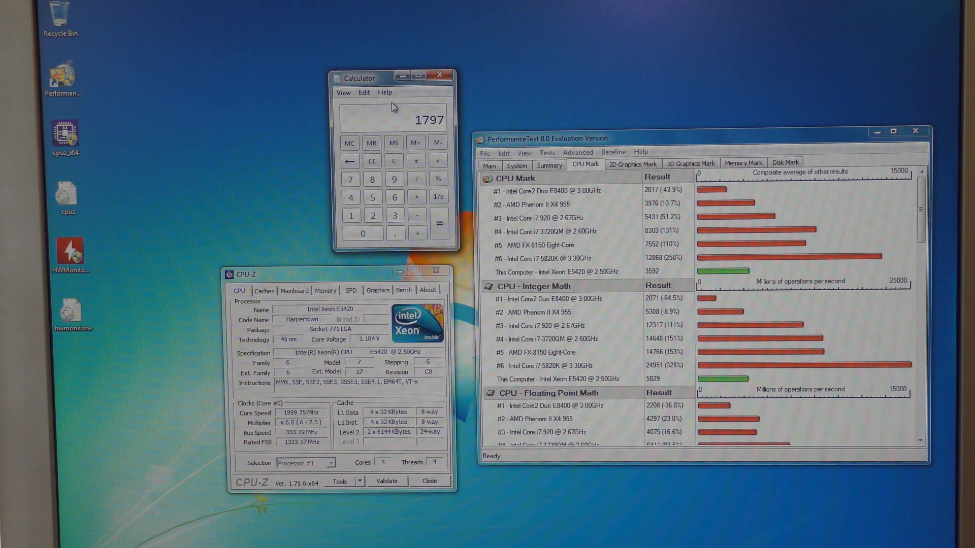
pyautogui.moveTo(715, 144)
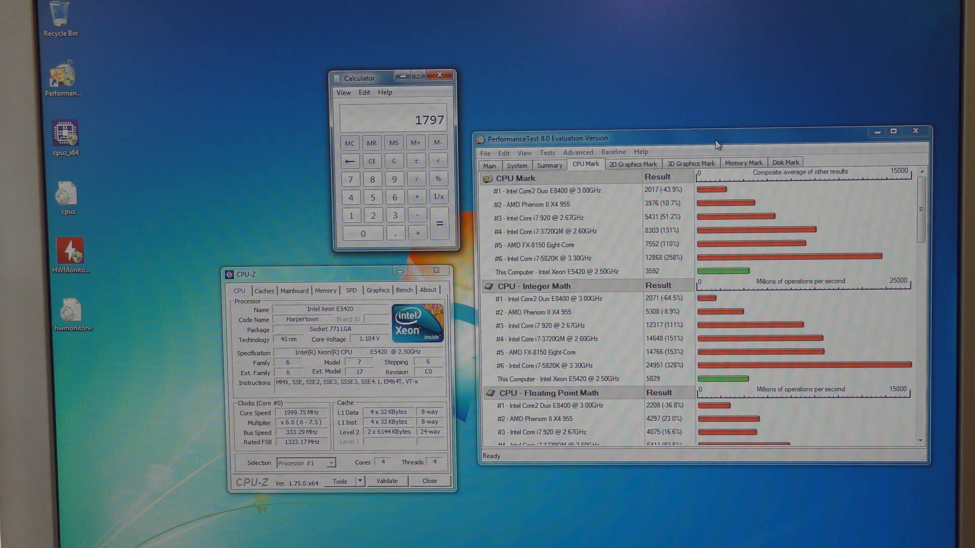
pyautogui.moveTo(488, 91)
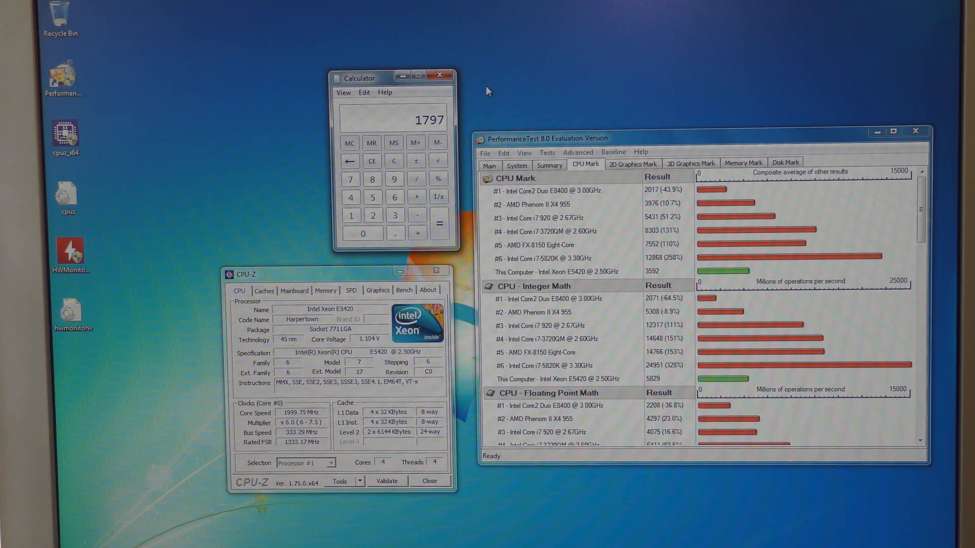
pyautogui.moveTo(440, 75)
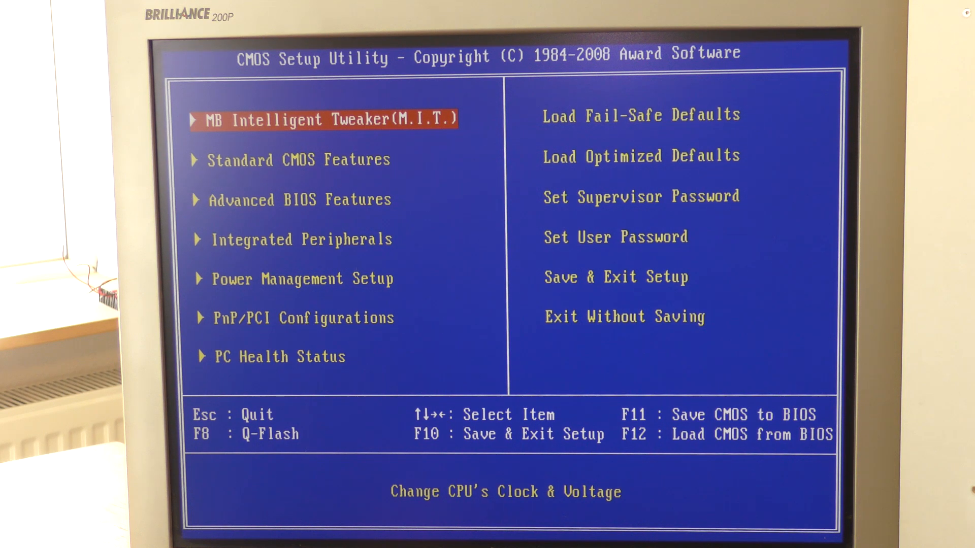
# - Enter the MB Intelligent Tweaker page, showing the CPU at 2.50 GHz (333x7.5)
pyautogui.press('down')
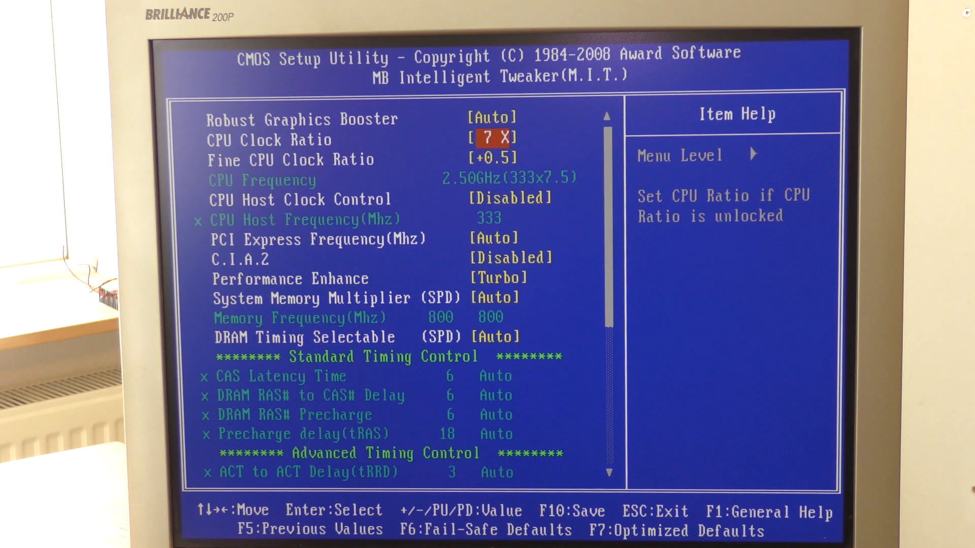
# - Keep Fine CPU Clock Ratio at +0.5, enable CPU Host Clock Control, and set host frequency 400 MHz
pyautogui.press('Down')
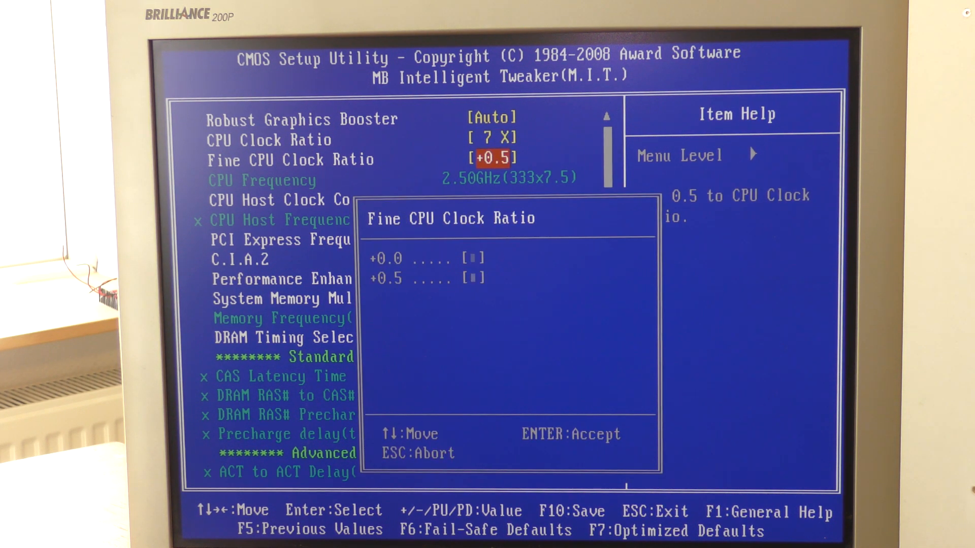
pyautogui.press('Down')
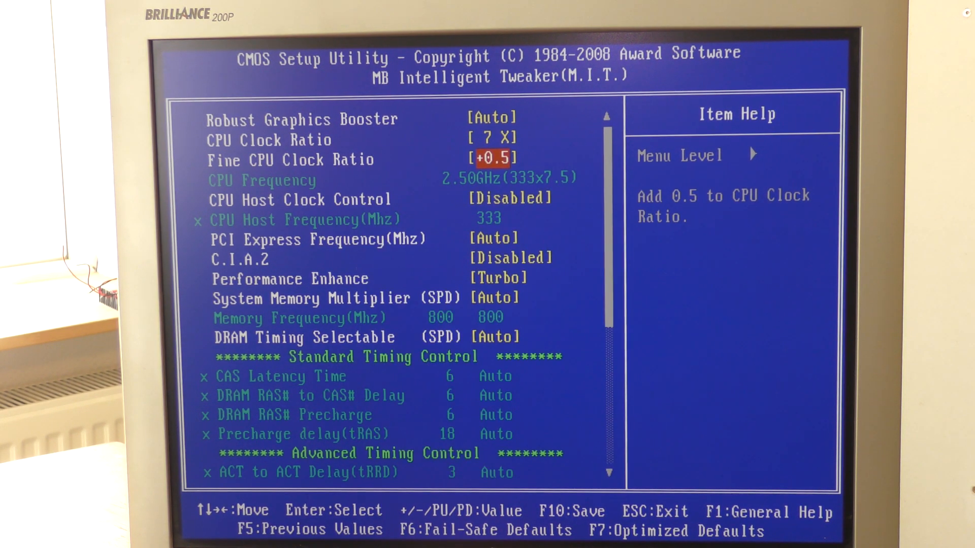
pyautogui.press('Down')
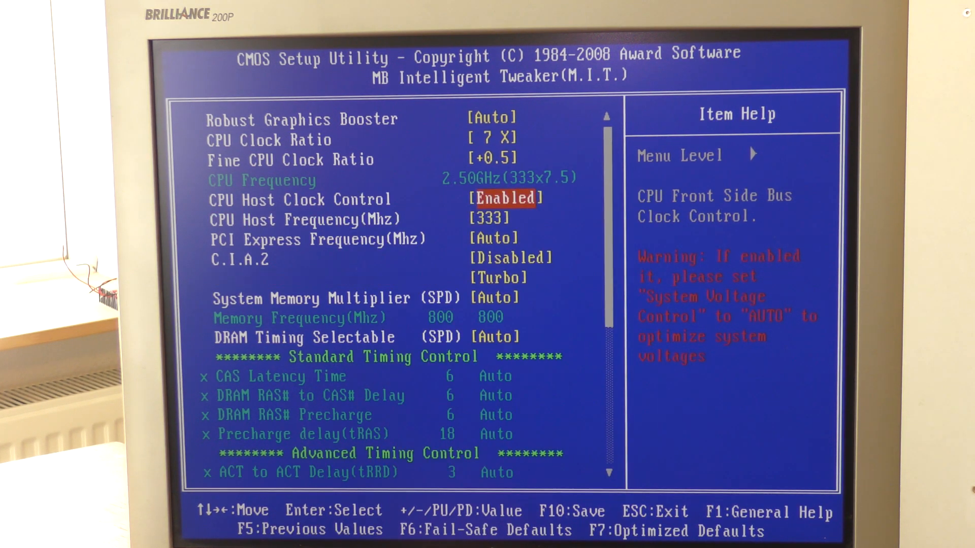
pyautogui.press('Down')
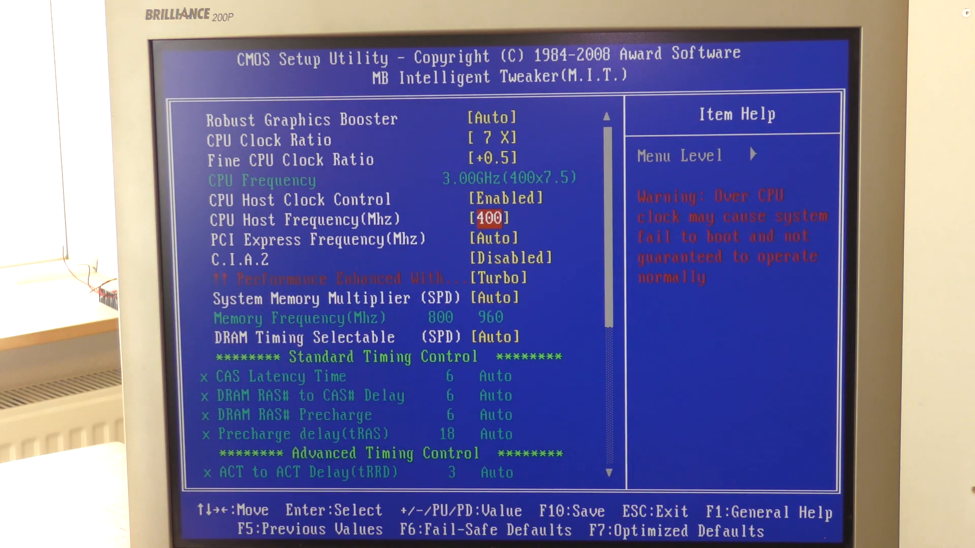
pyautogui.press('down')
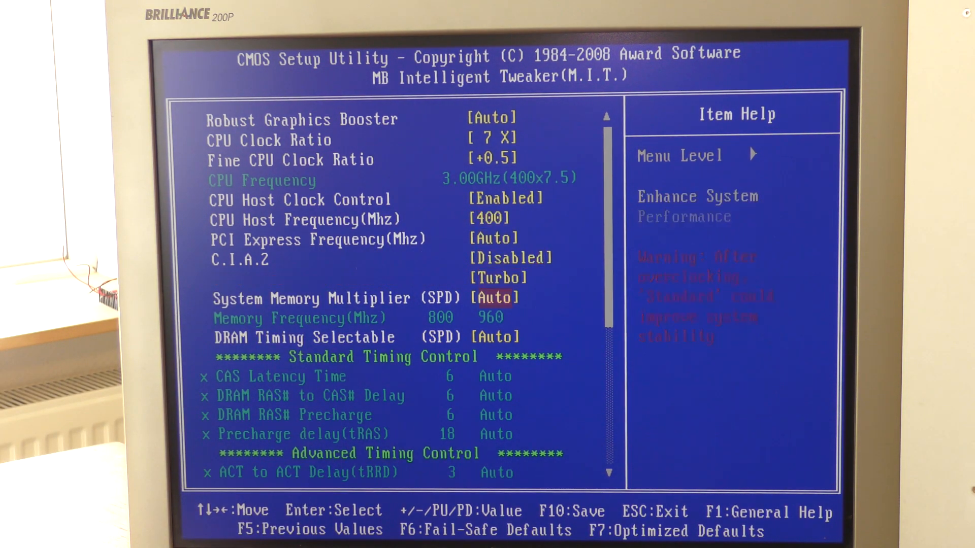
pyautogui.scroll(-3)
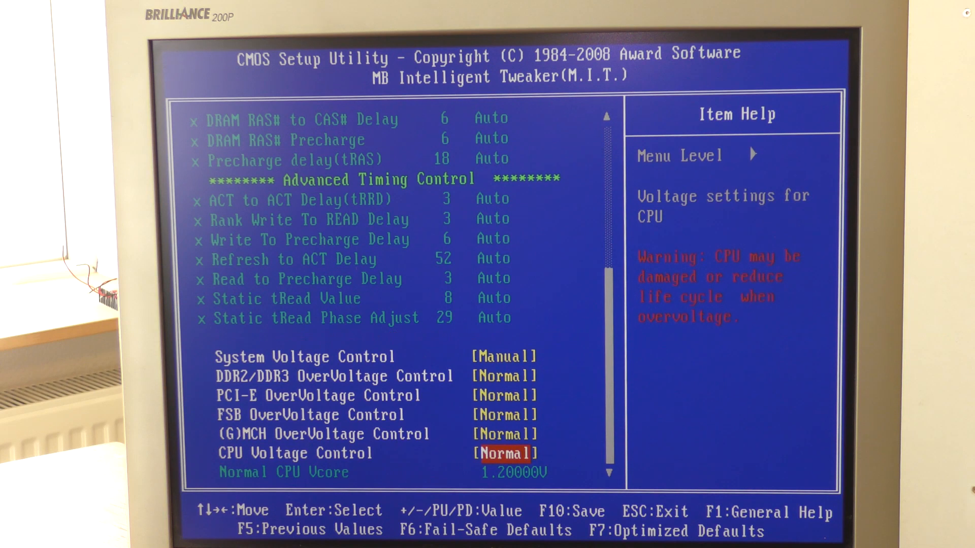
pyautogui.press('up')
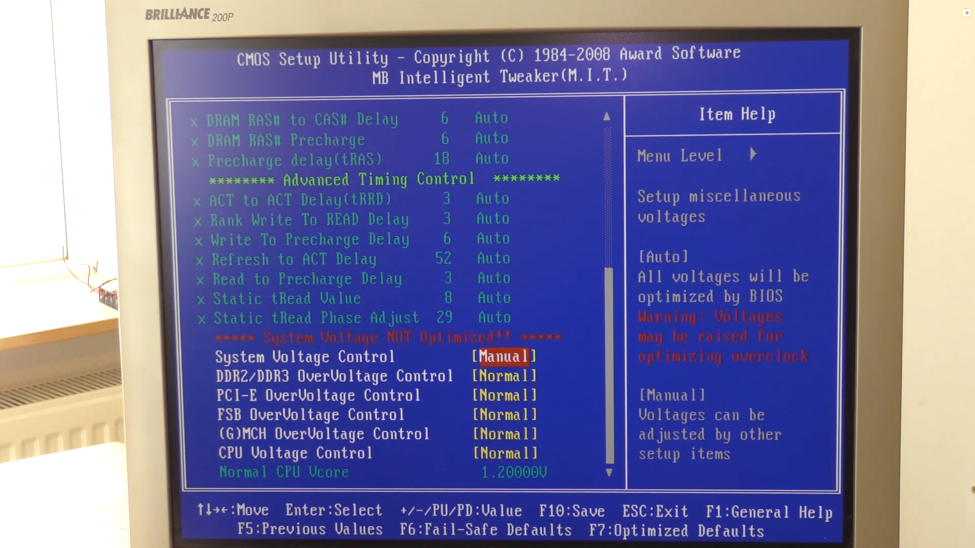
pyautogui.press('down')
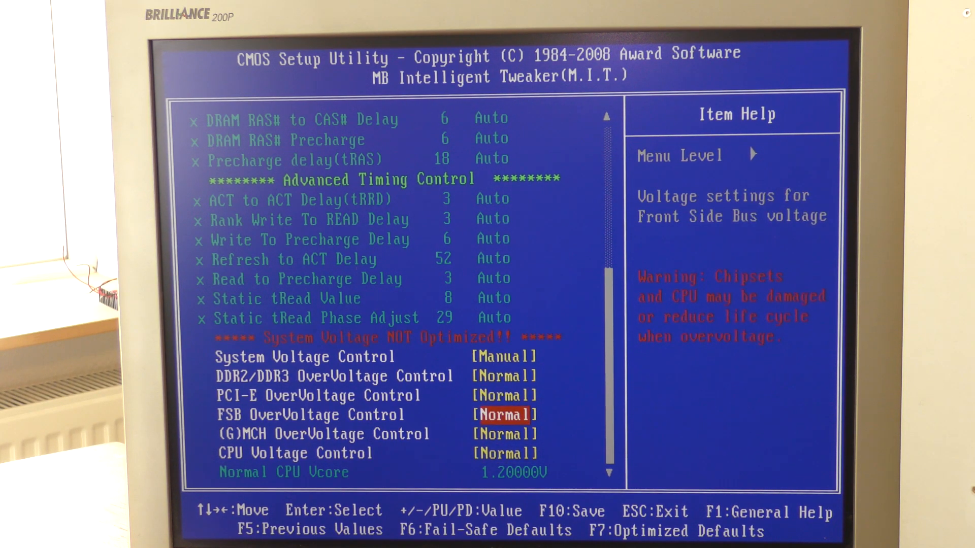
pyautogui.press('up')
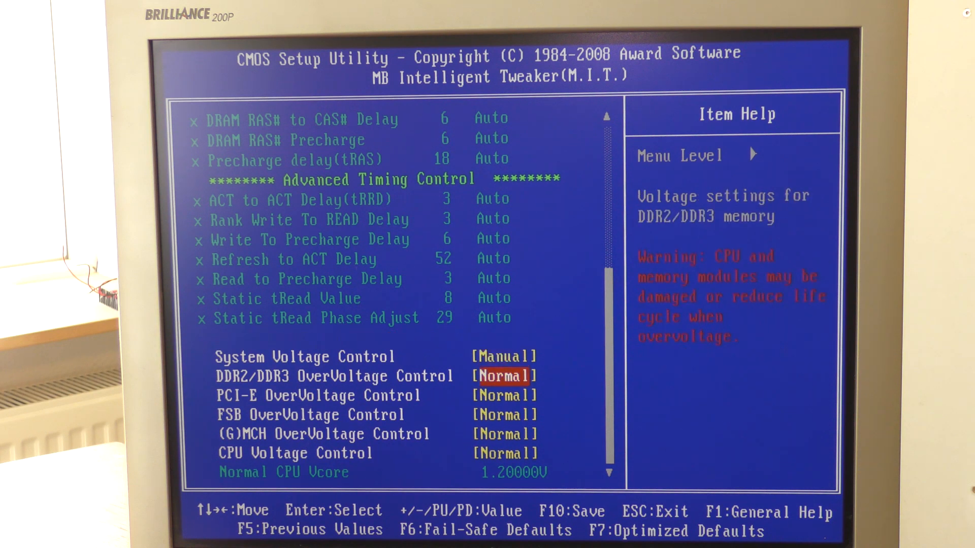
pyautogui.press('Up')
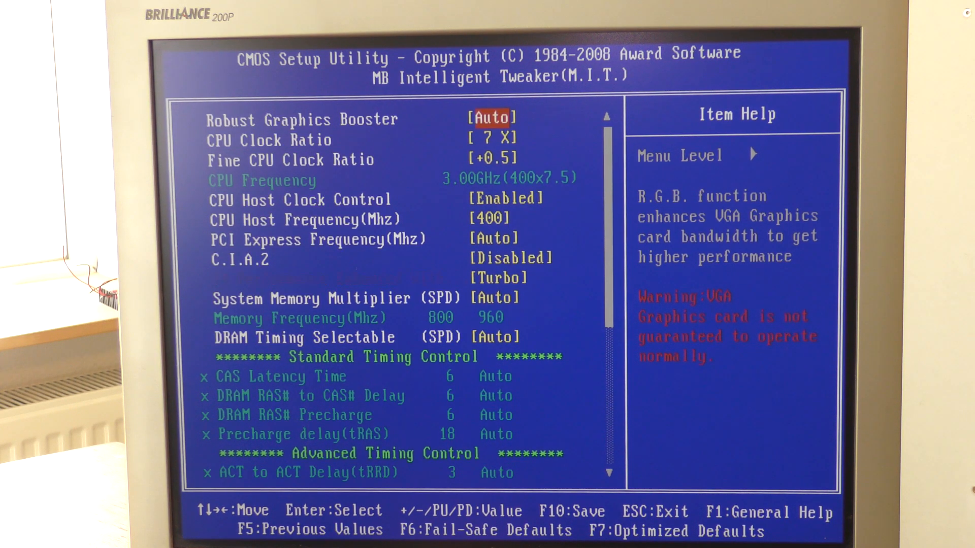
# - Bring up the SAVE to CMOS and EXIT (Y/N) confirmation with F10
pyautogui.press('f10')
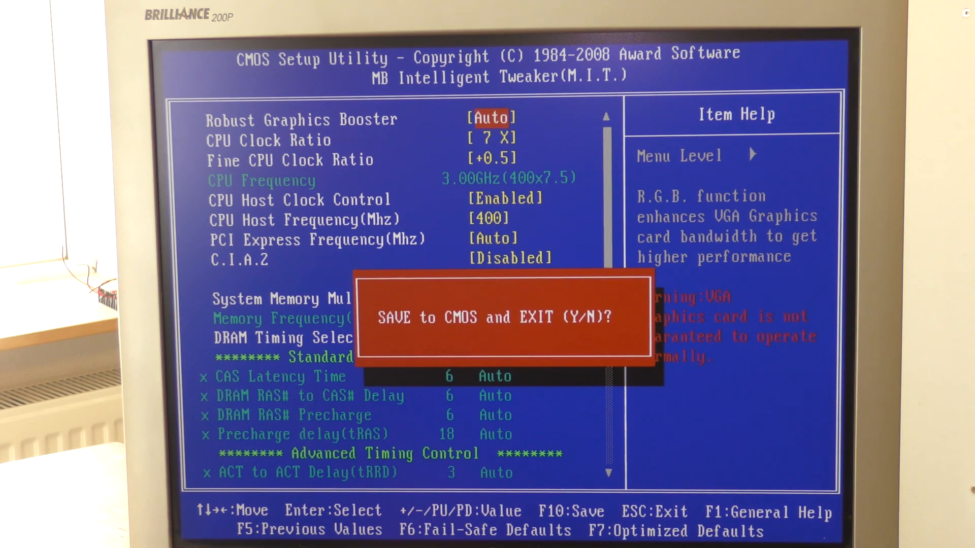